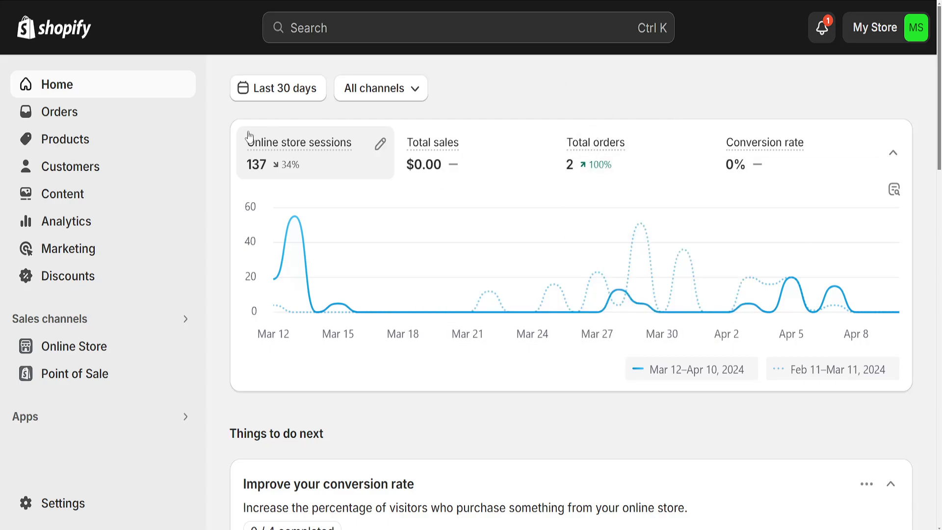
mouse_move(121, 138)
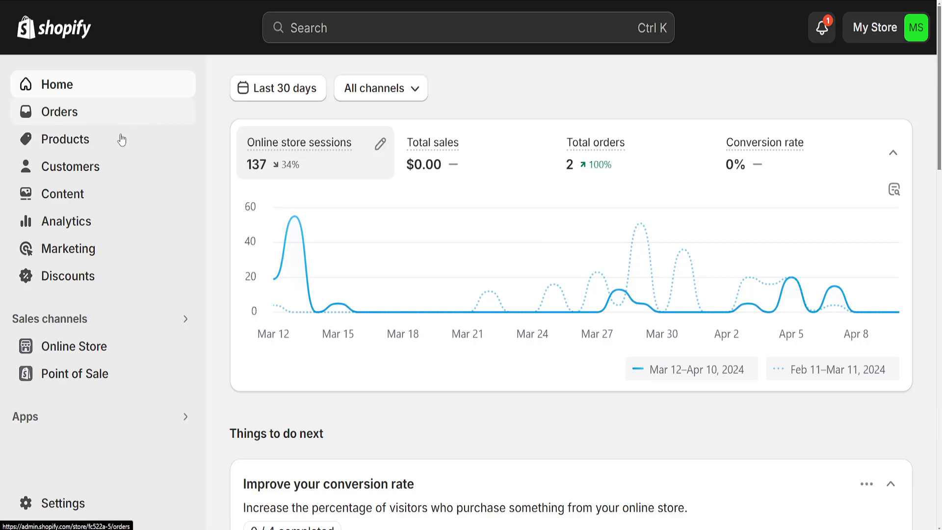
Go to the store's Settings from the admin home dashboard
left_click(62, 502)
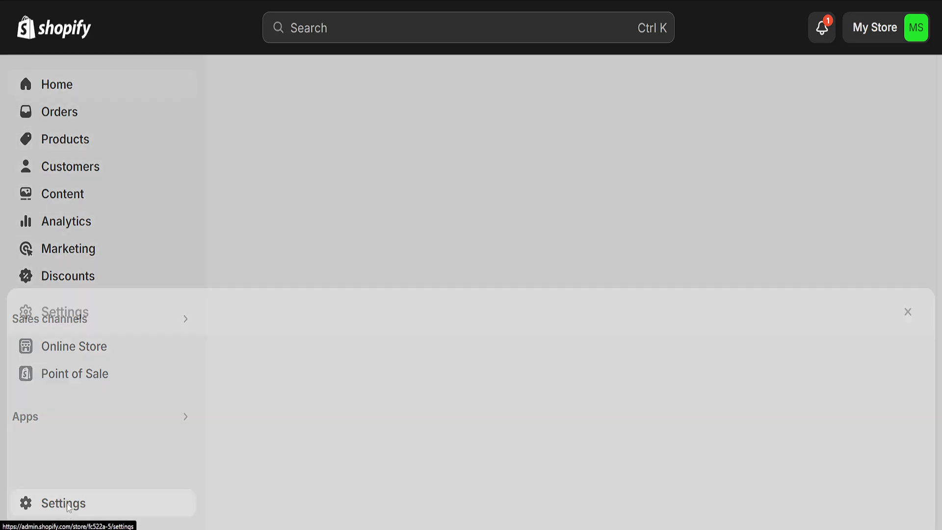
Show the Shipping and delivery settings page with its custom shipping rates section
left_click(62, 502)
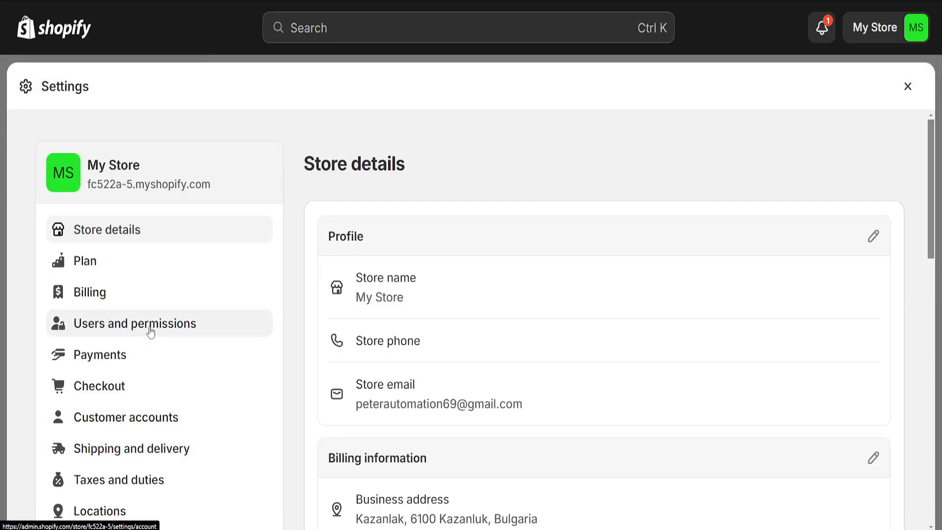
left_click(134, 448)
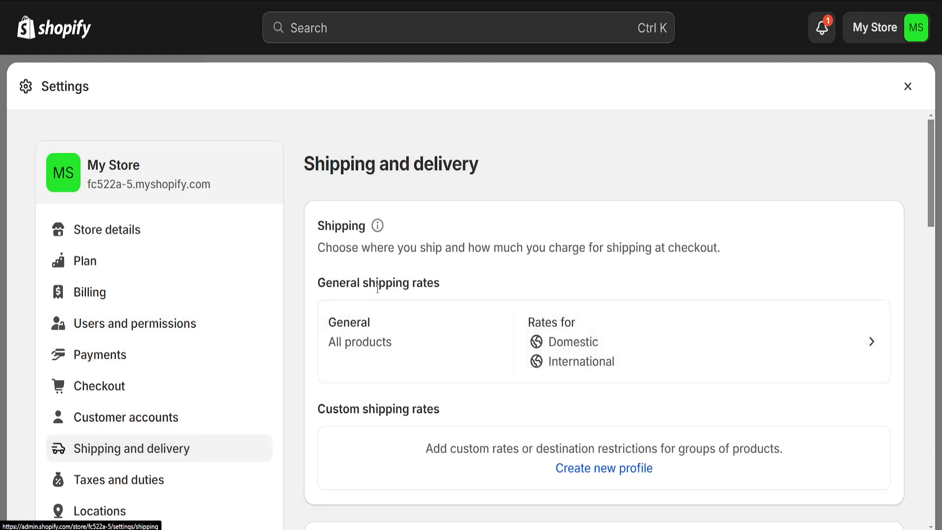
scroll("down", 3)
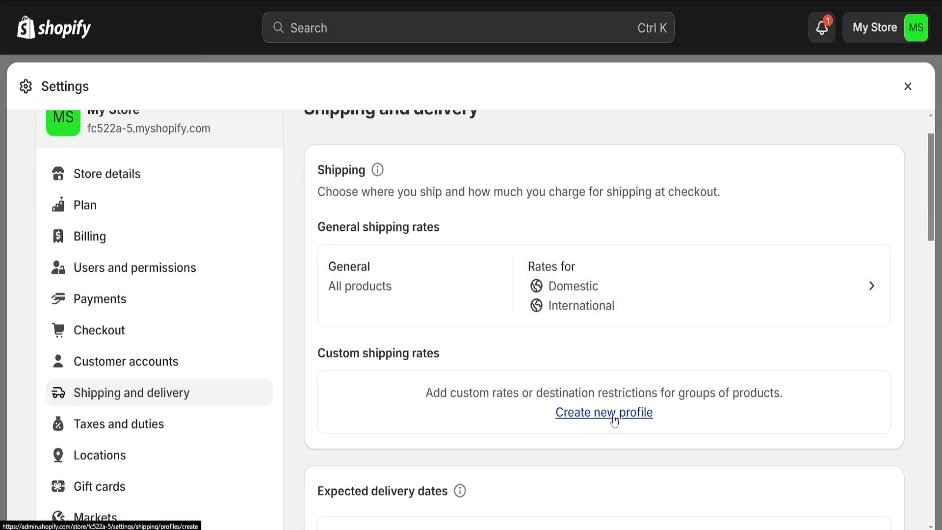
Create a new custom shipping profile and name it 'keychains'
left_click(604, 412)
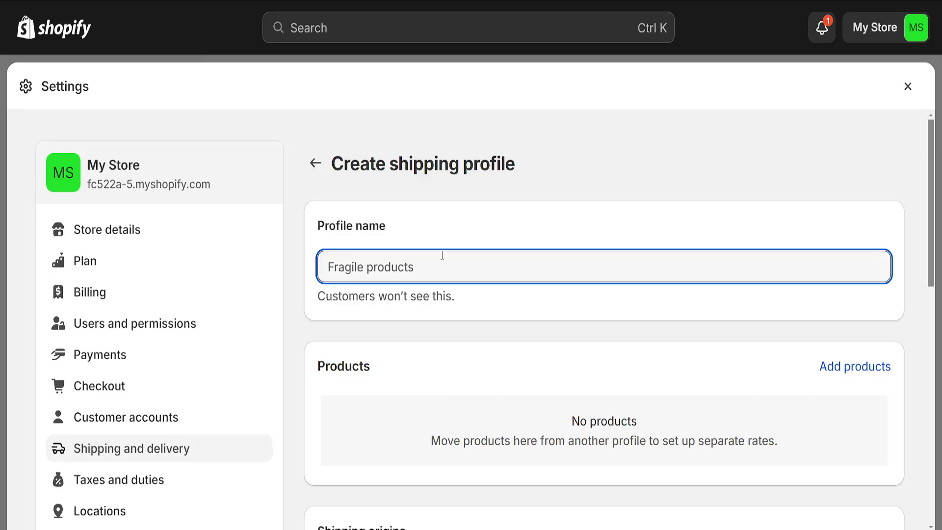
type("keychains")
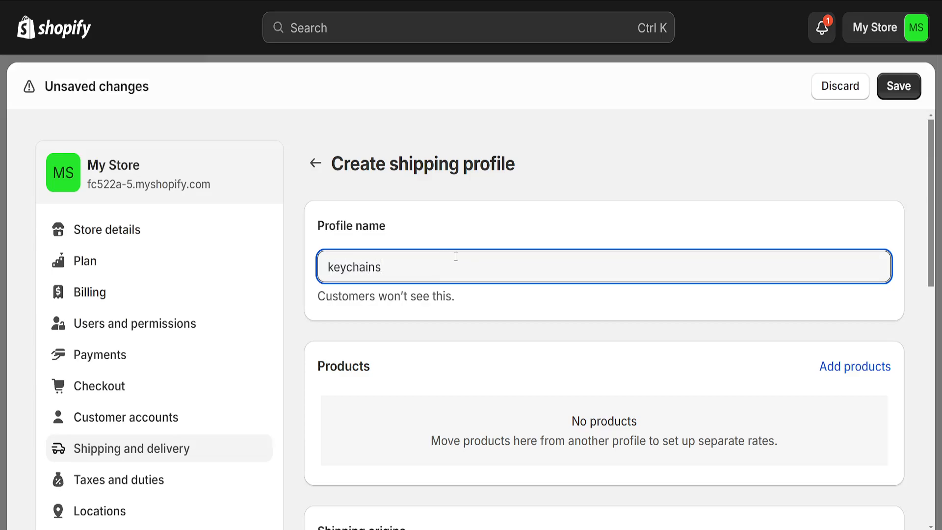
Add the keychain product to the keychains profile's items
left_click(855, 366)
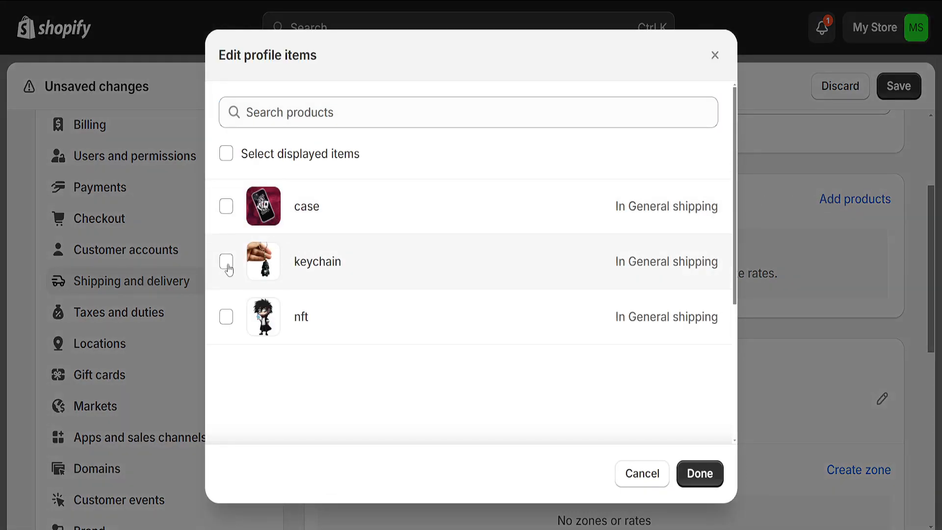
left_click(226, 262)
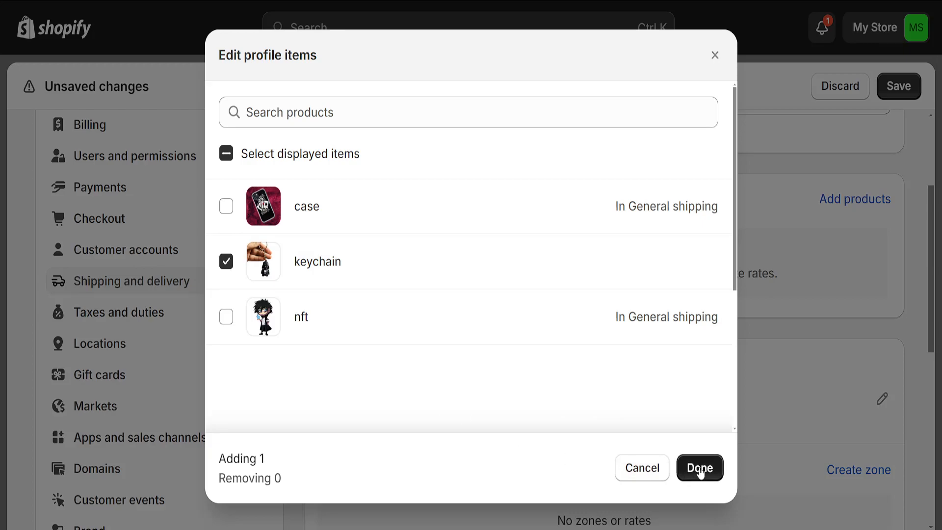
left_click(700, 468)
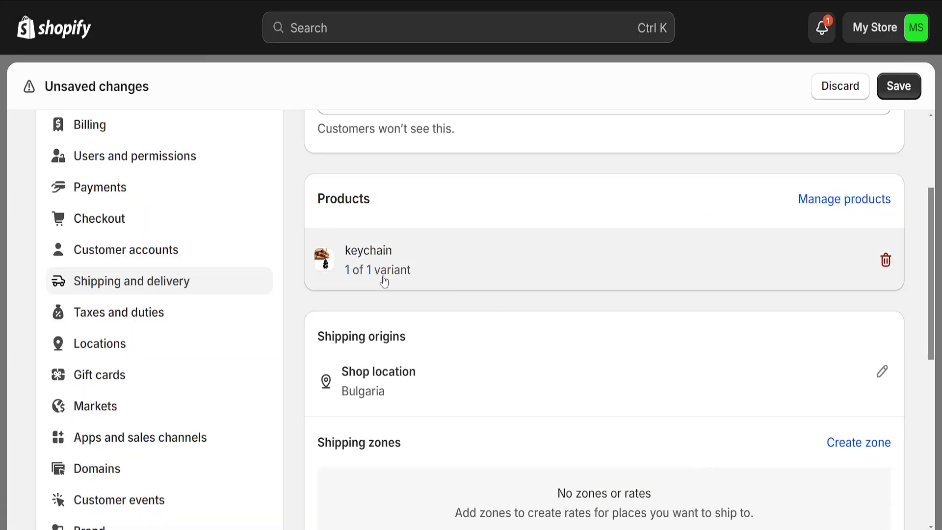
scroll("down", 3)
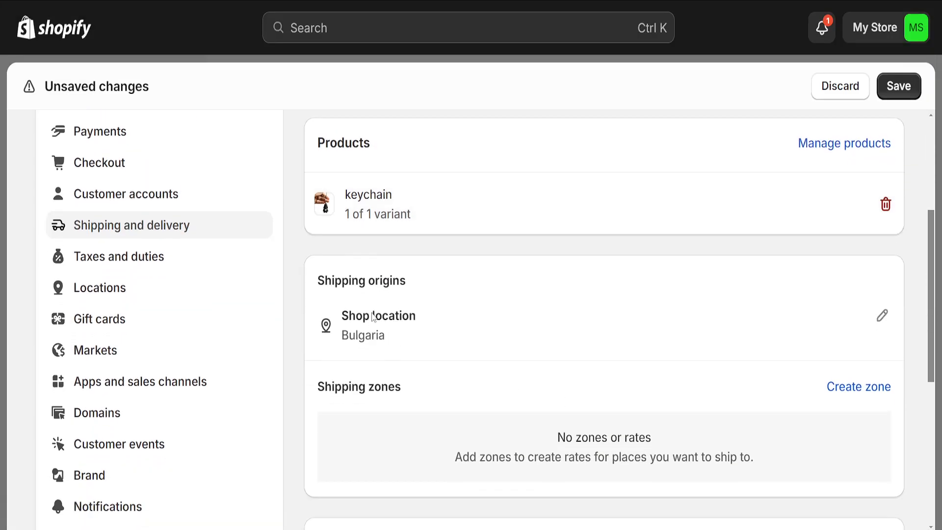
scroll("down", 3)
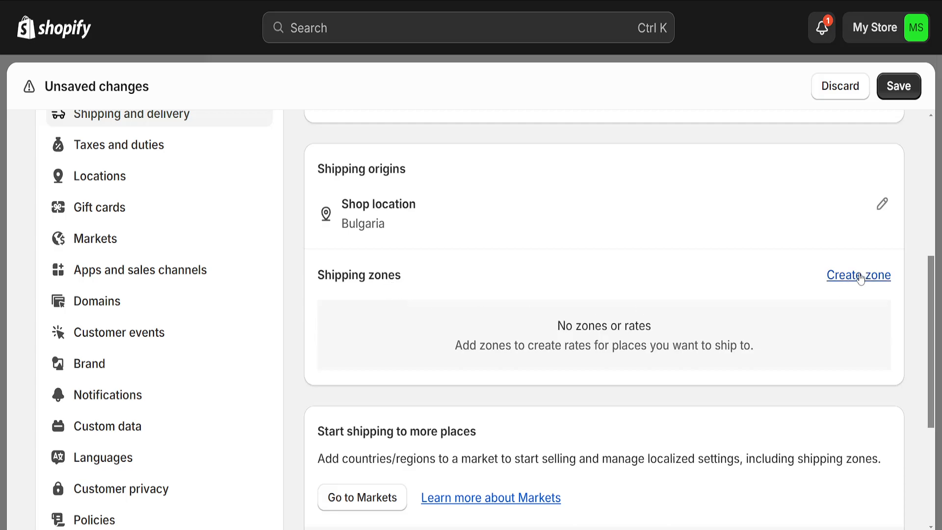
Add a shipping zone named 'US' that includes the United States
left_click(858, 275)
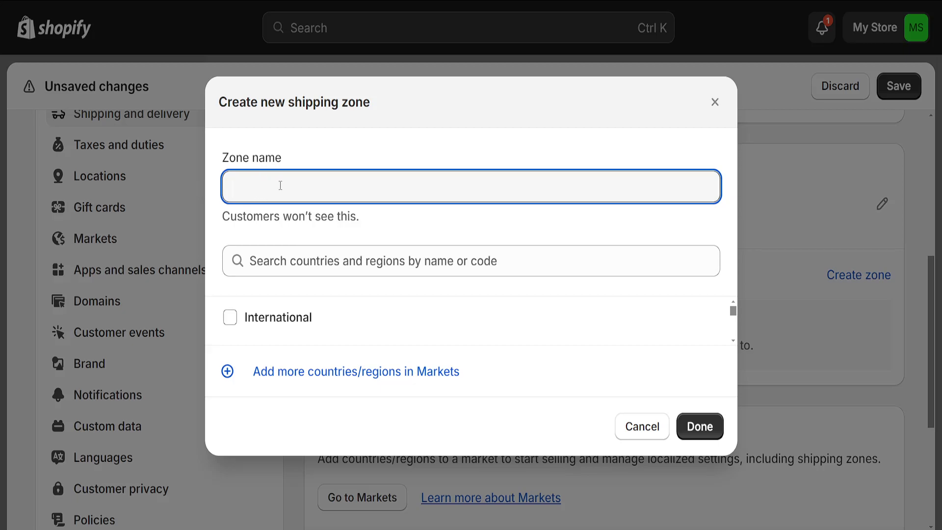
type("US")
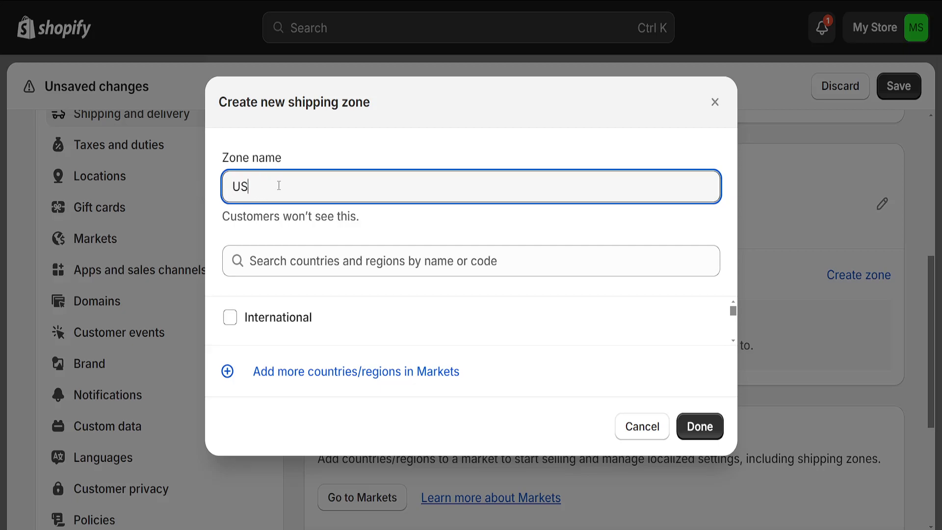
type("united states")
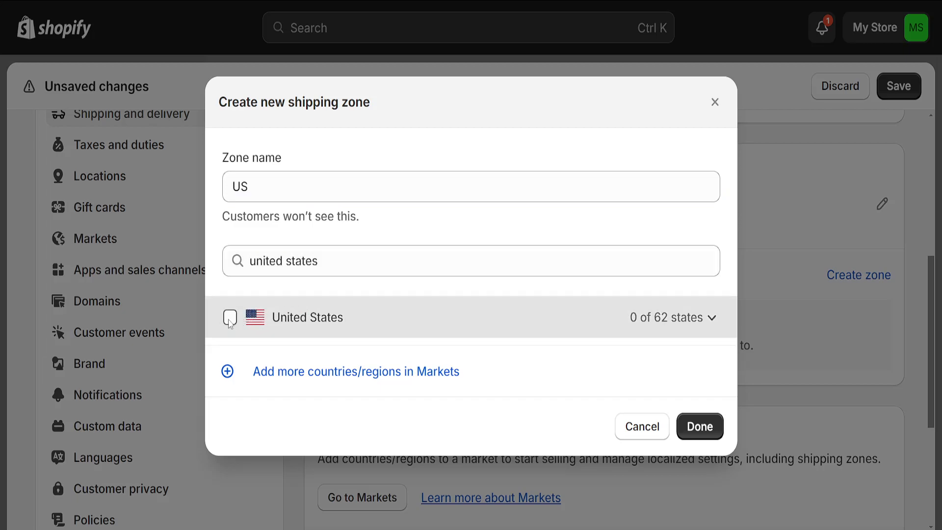
left_click(230, 317)
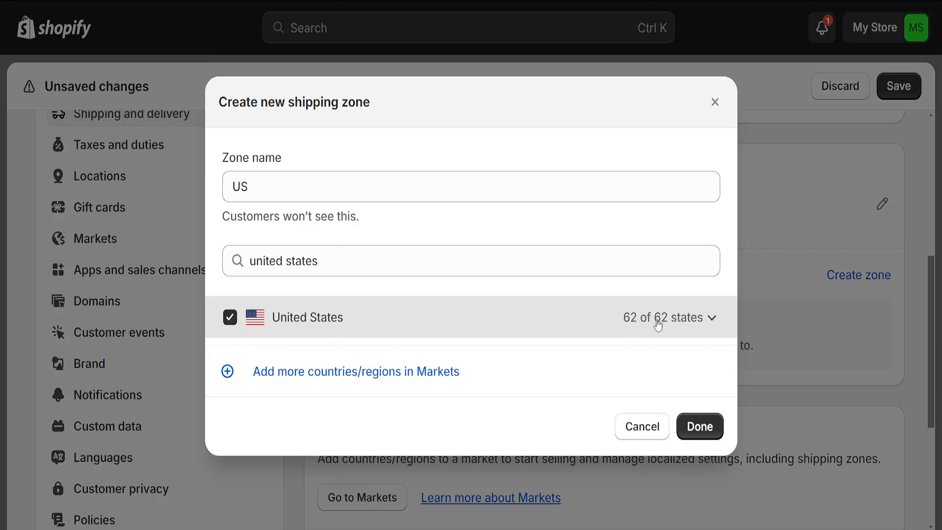
left_click(698, 426)
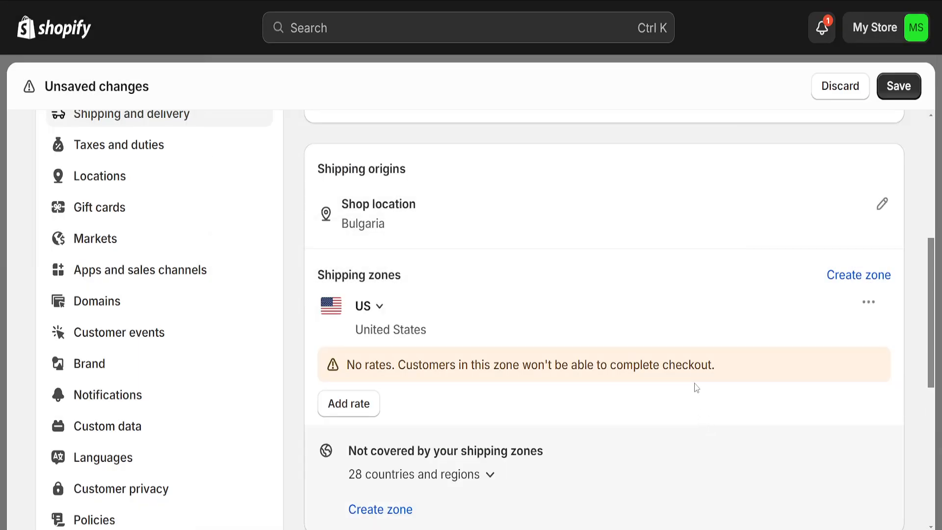
left_click_drag(348, 365, 406, 365)
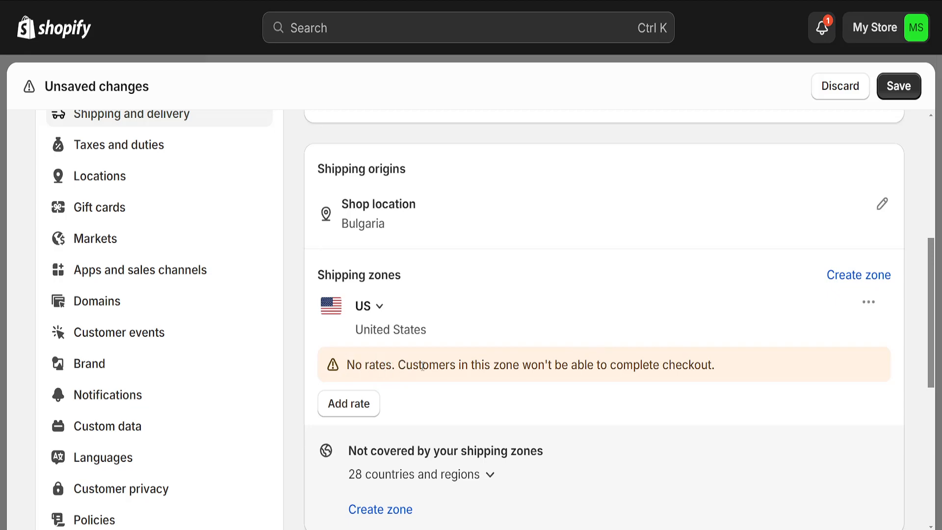
left_click_drag(570, 365, 674, 365)
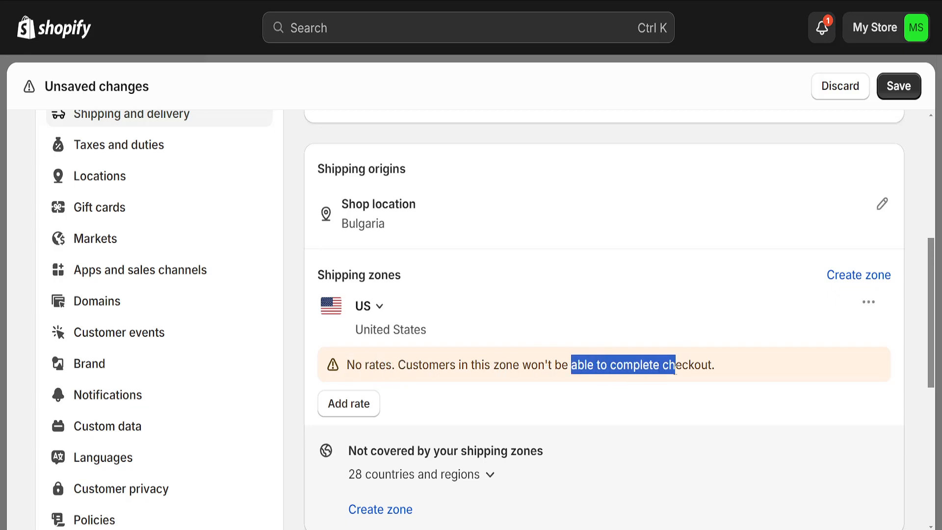
scroll("down", 3)
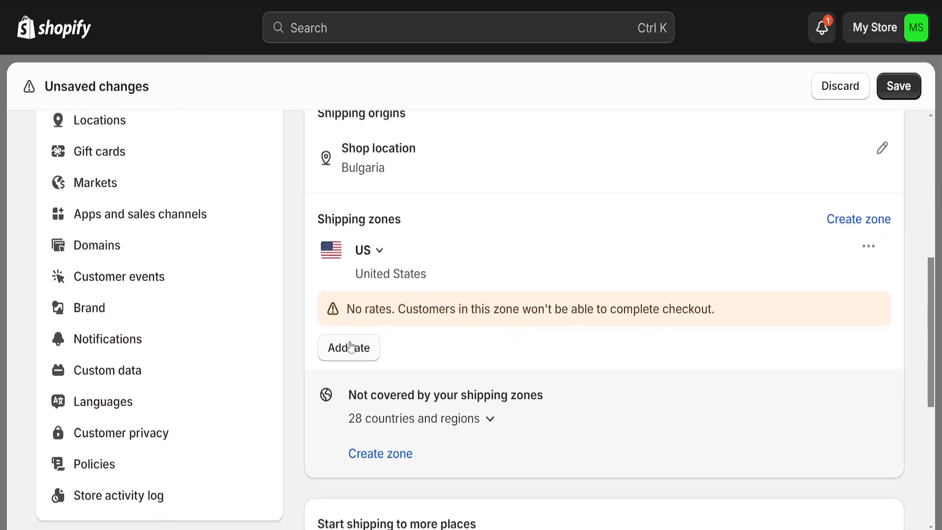
mouse_move(368, 355)
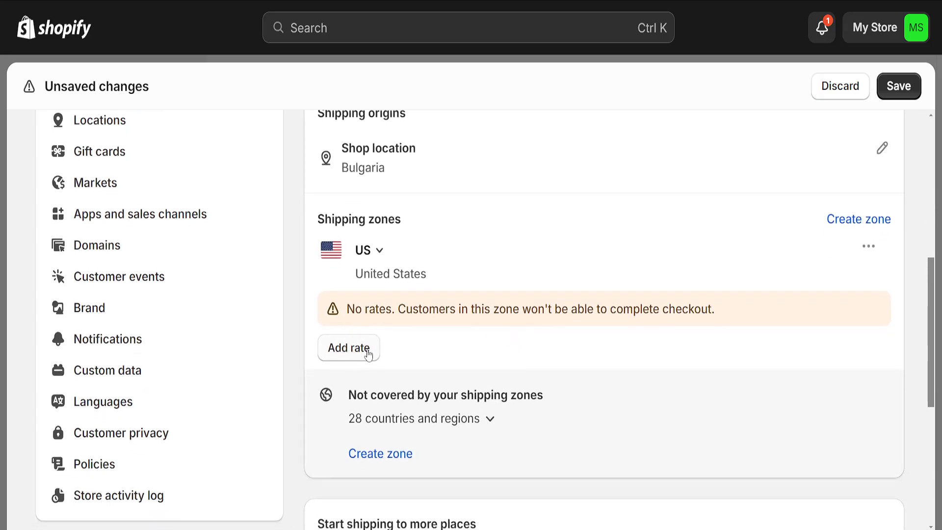
Add a flat rate named 'standard shipping' priced at $5 for the US zone
left_click(348, 347)
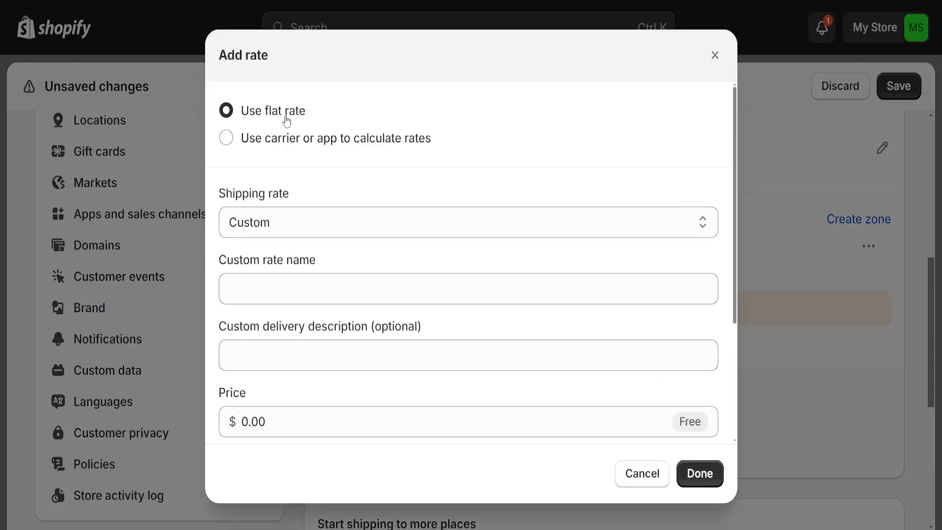
mouse_move(383, 149)
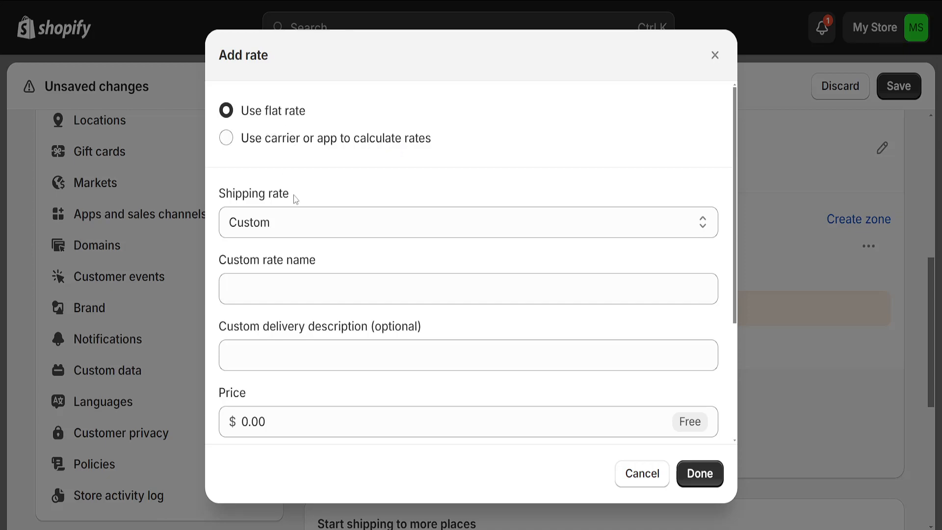
left_click(467, 289)
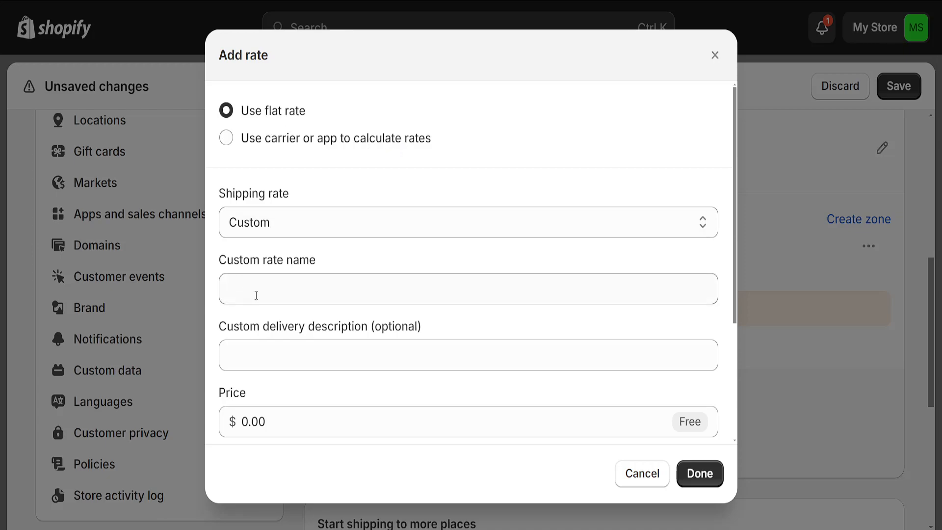
type("standard st")
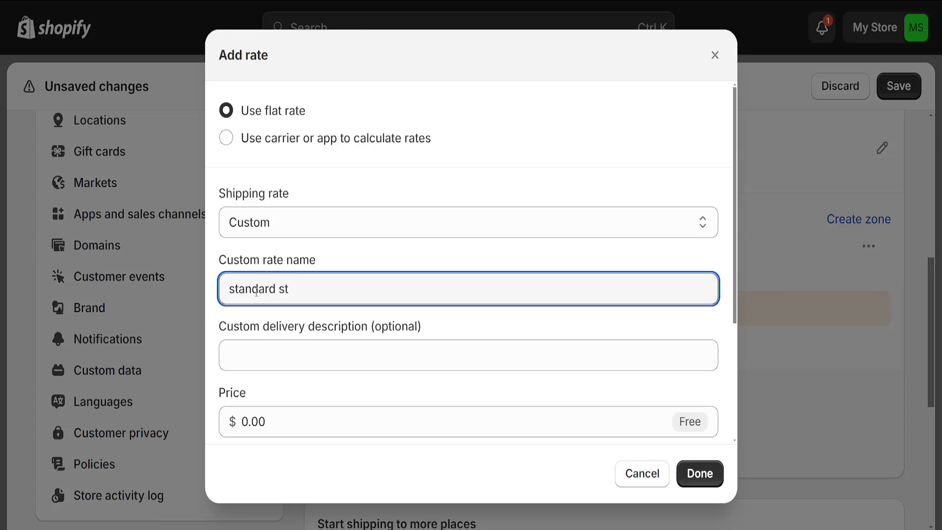
type("hipping")
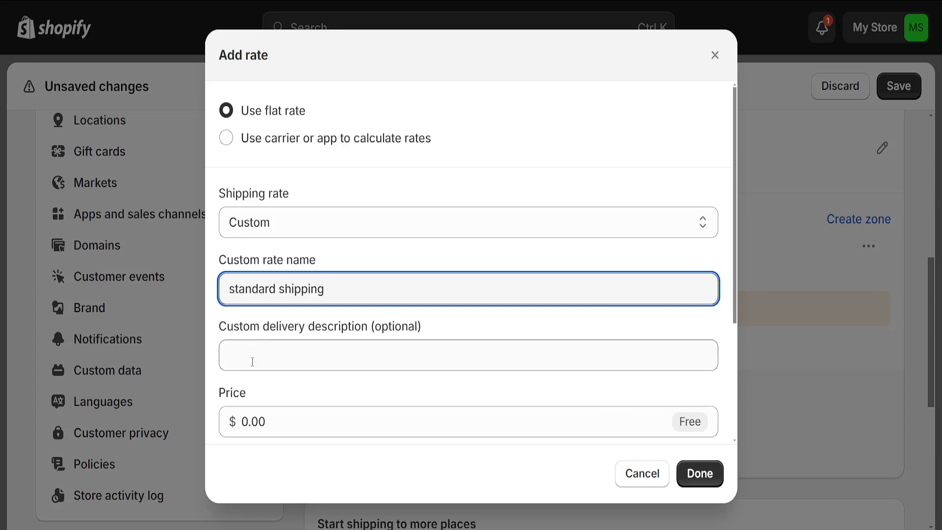
type("5")
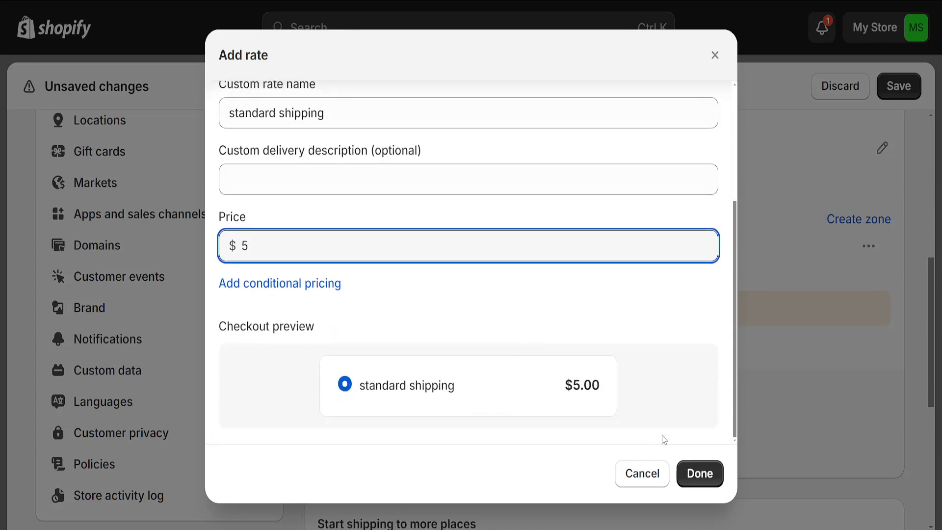
left_click(699, 474)
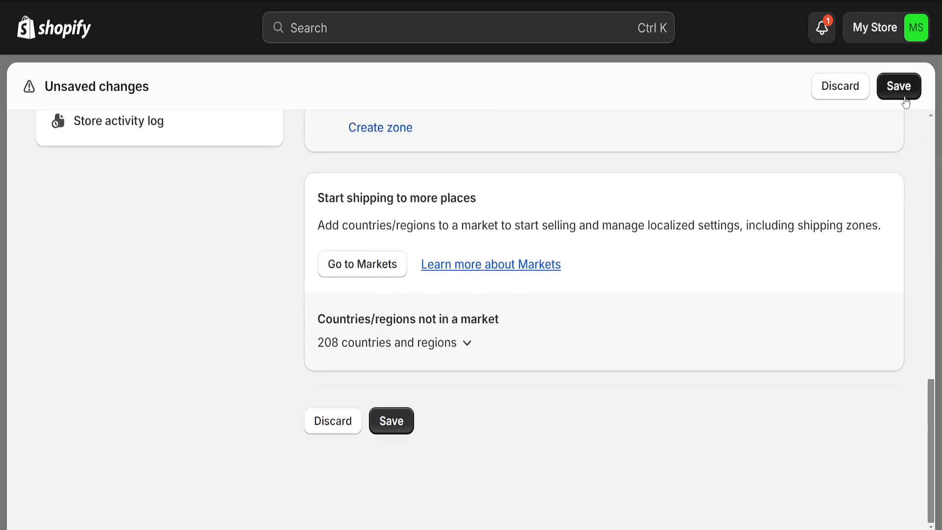
Save the keychains profile so it appears under custom shipping rates
left_click(899, 86)
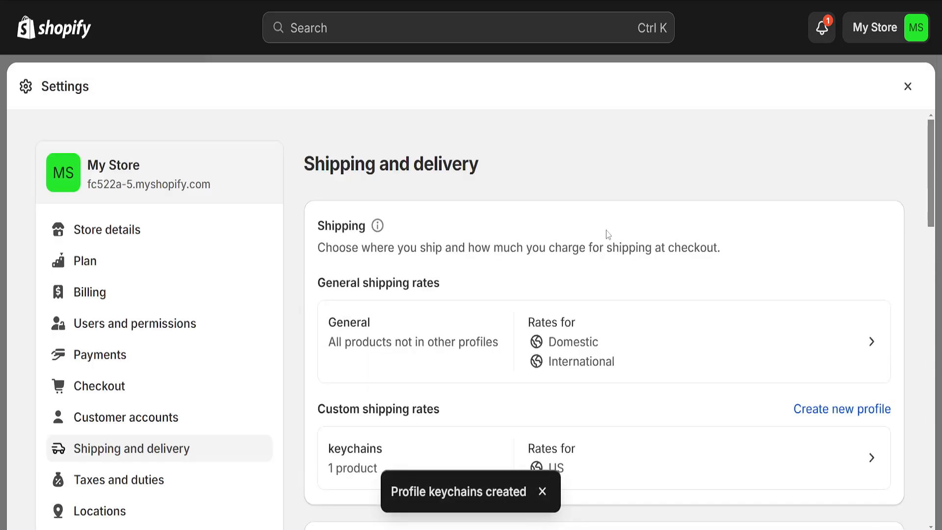
scroll("down", 3)
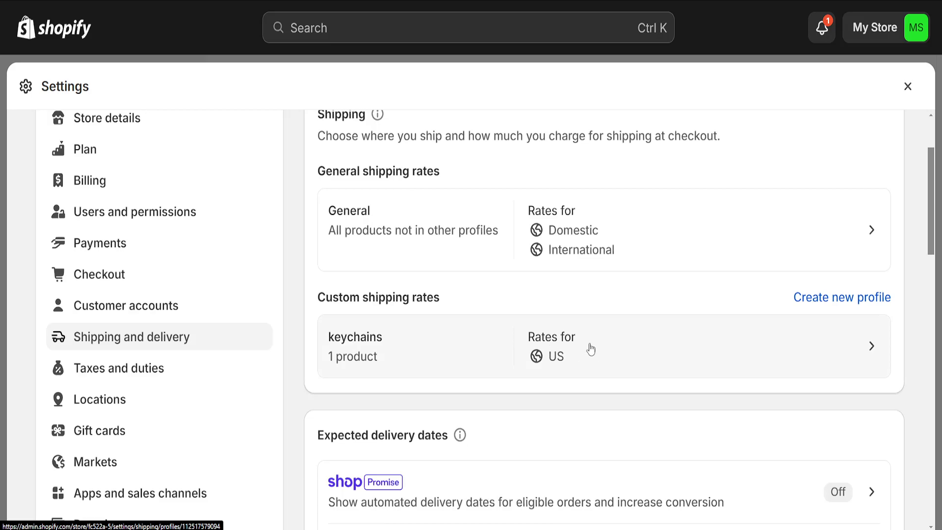
mouse_move(557, 356)
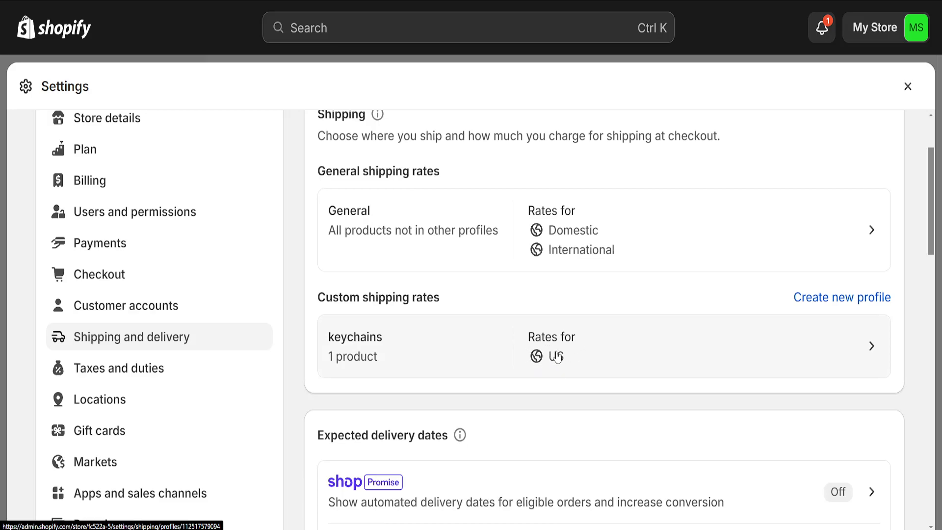